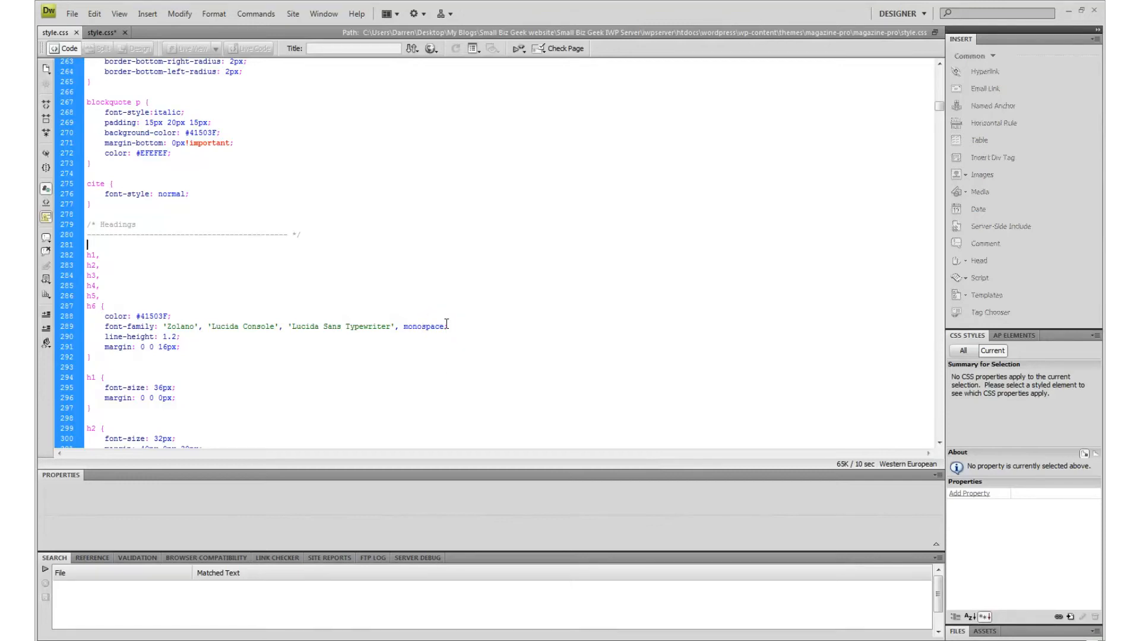
mouse_move(275, 278)
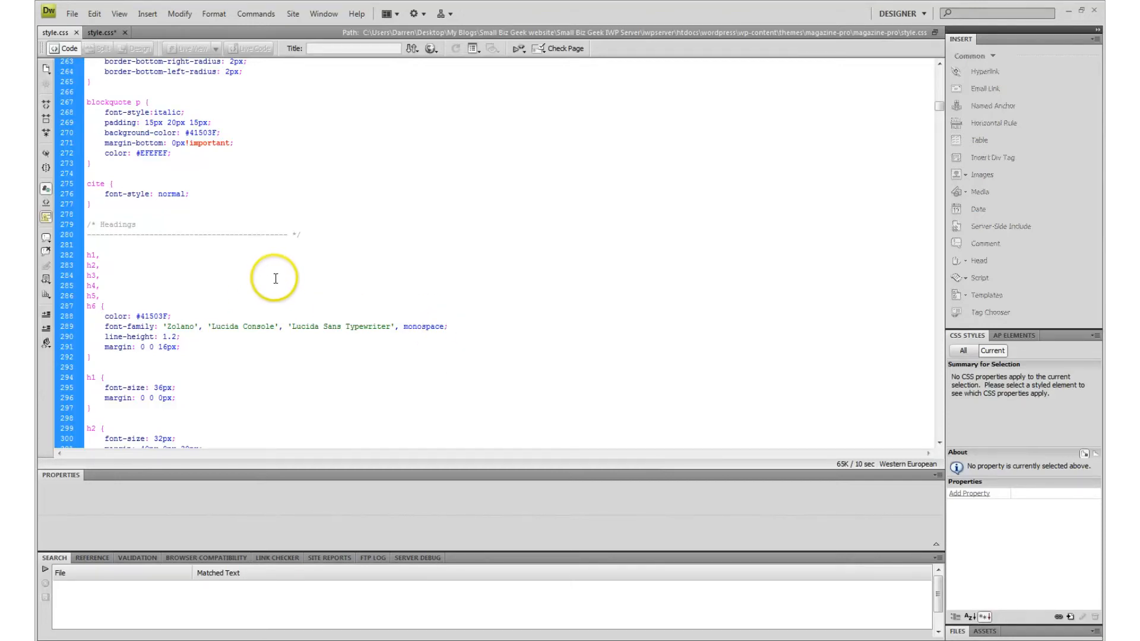
mouse_move(208, 275)
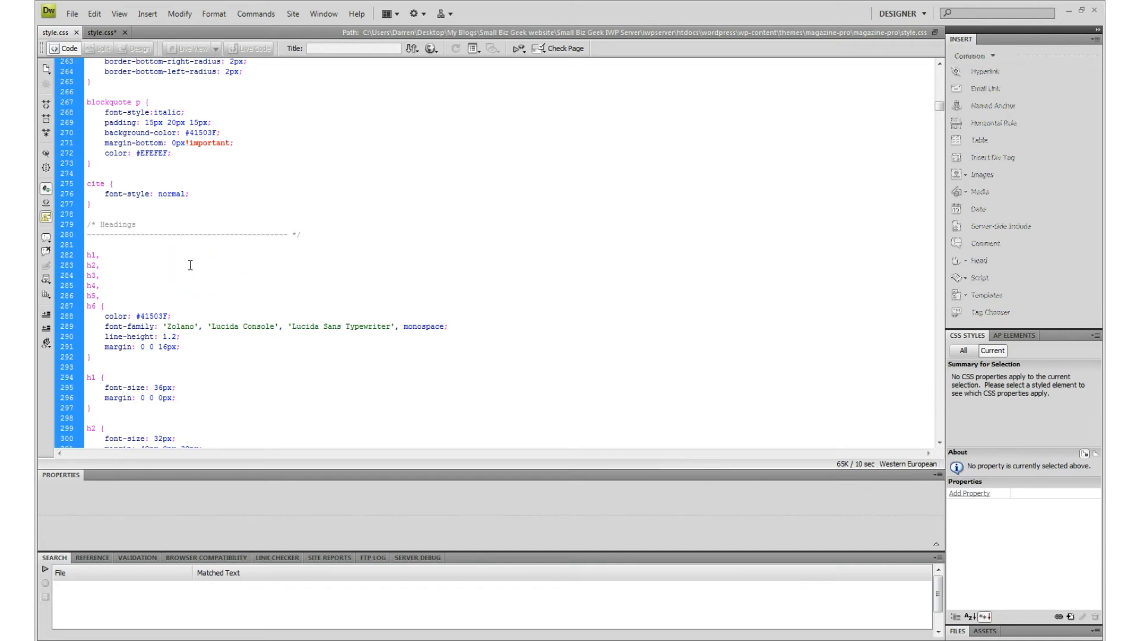
Scroll through the style.css code to review the blank lines between rules.
click(87, 245)
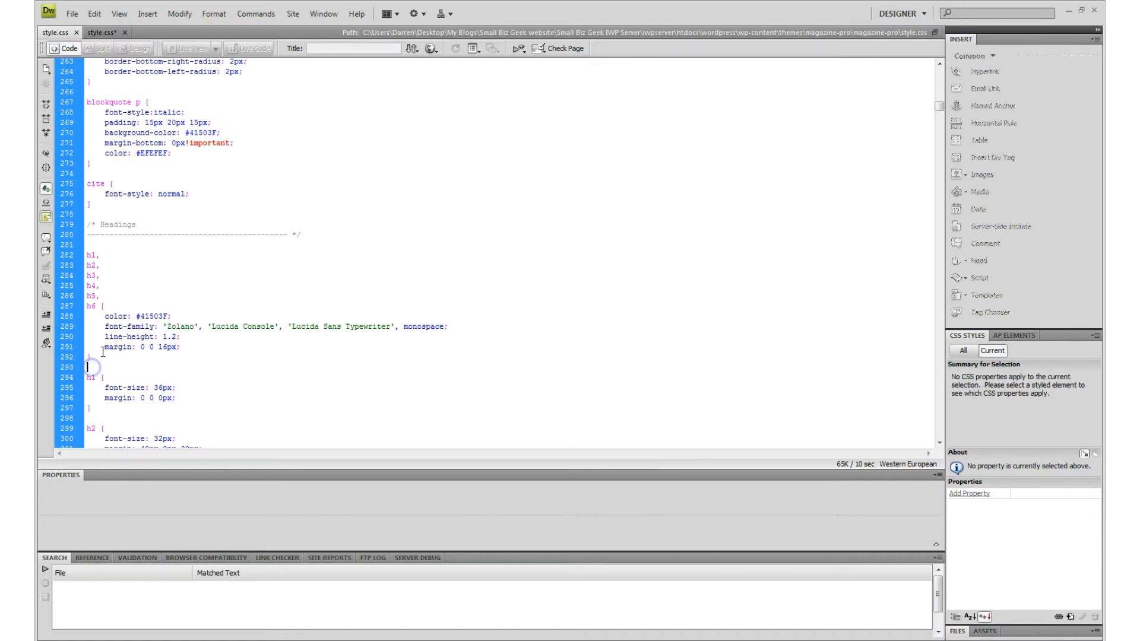
scroll(down, 3)
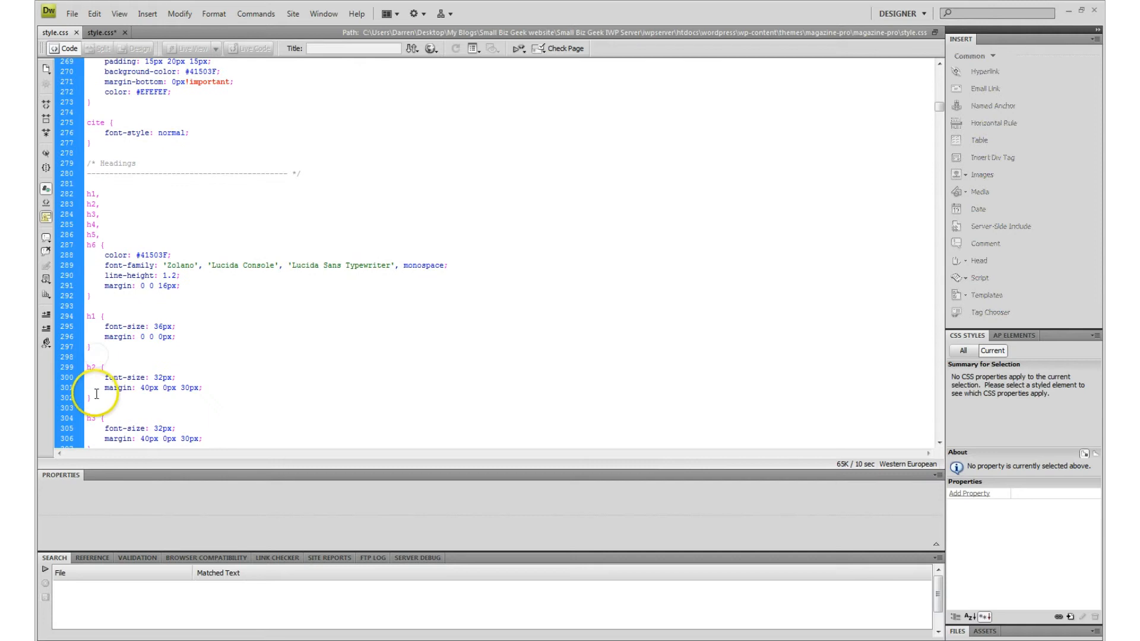
mouse_move(394, 279)
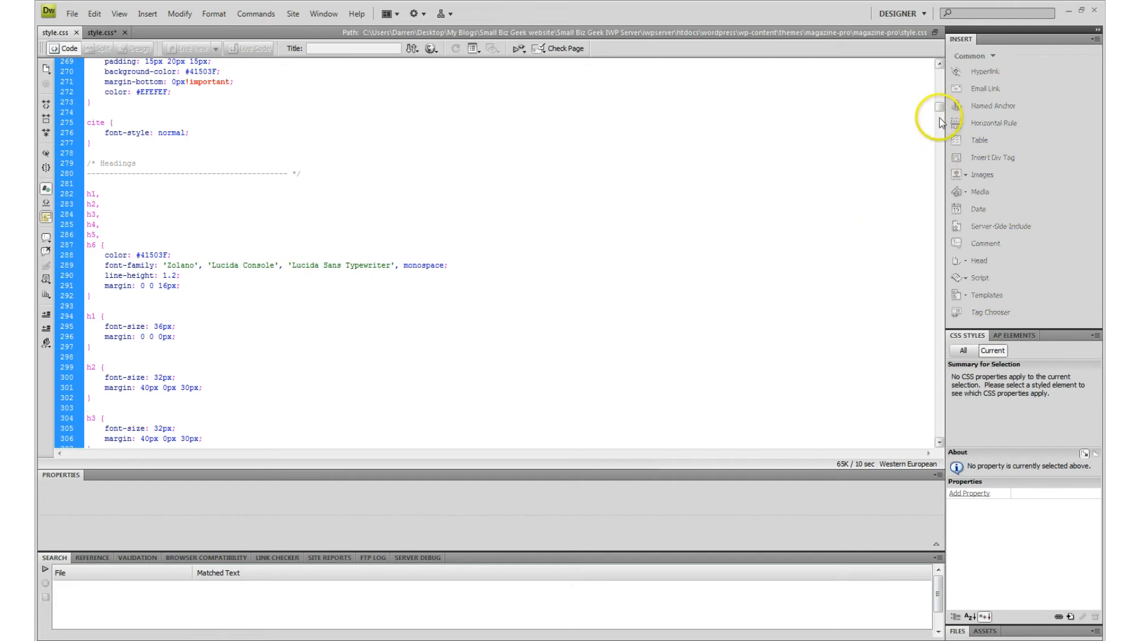
scroll(down, 3)
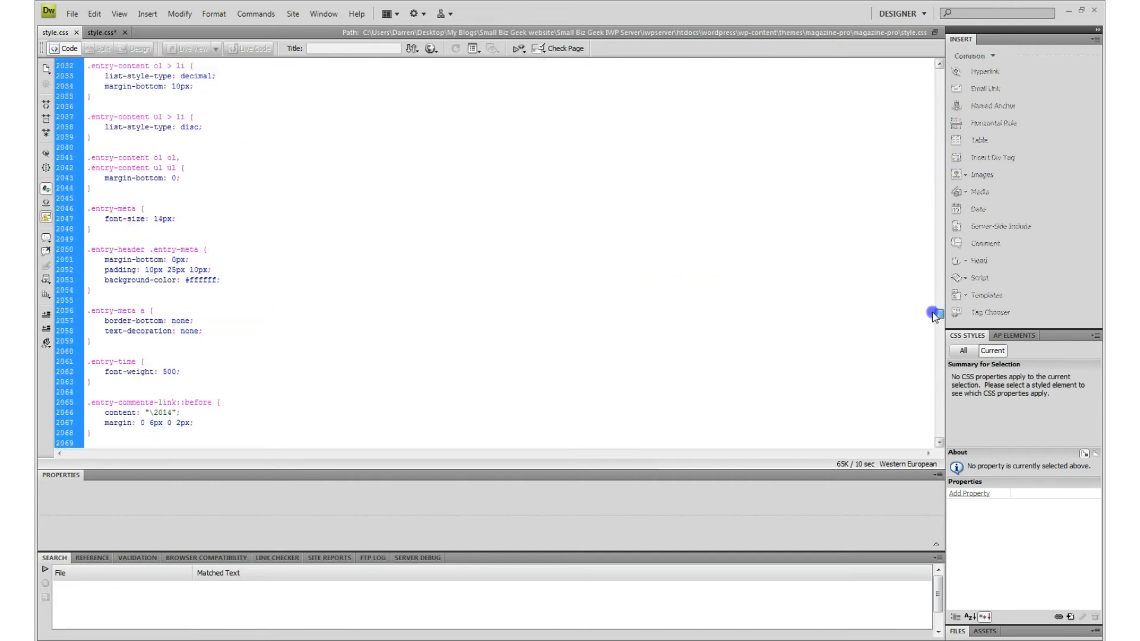
scroll(down, 3)
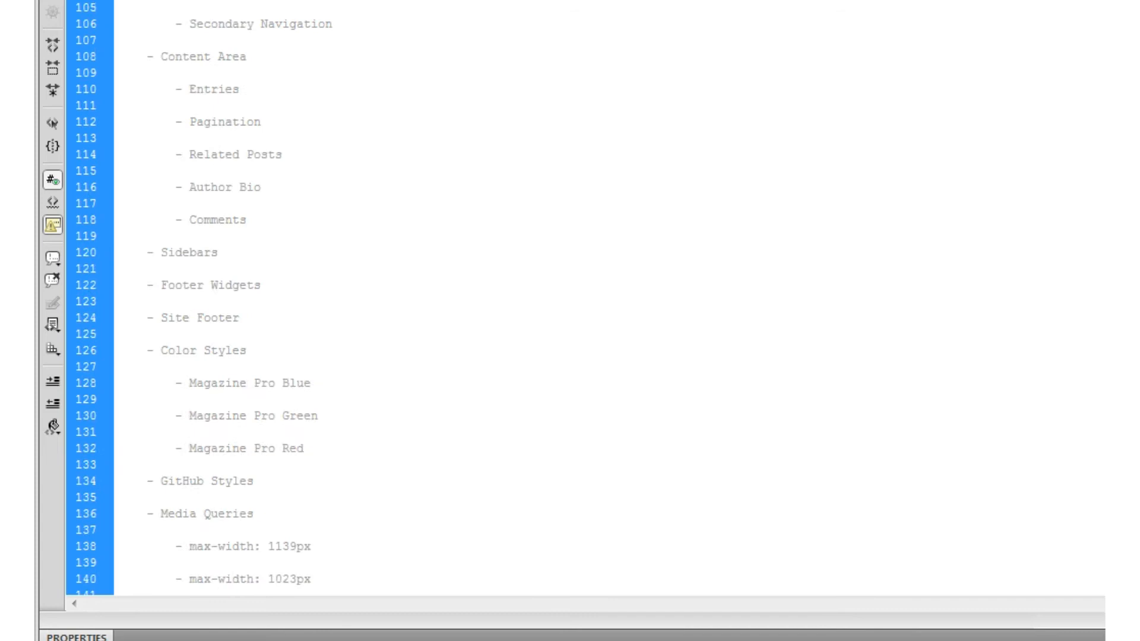
scroll(down, 3)
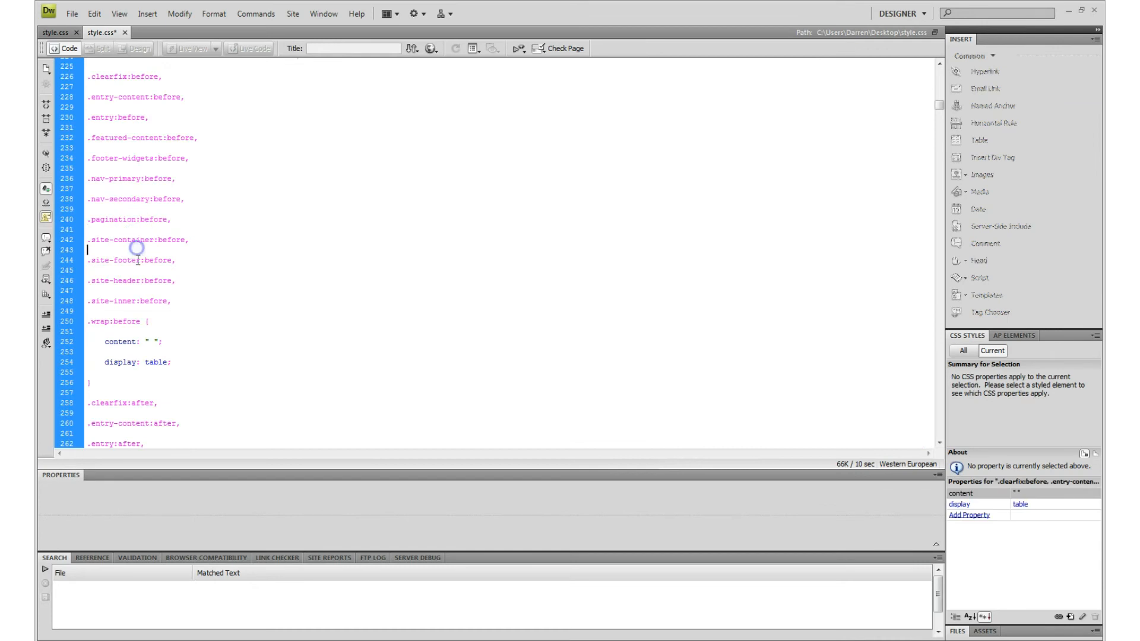
click(55, 32)
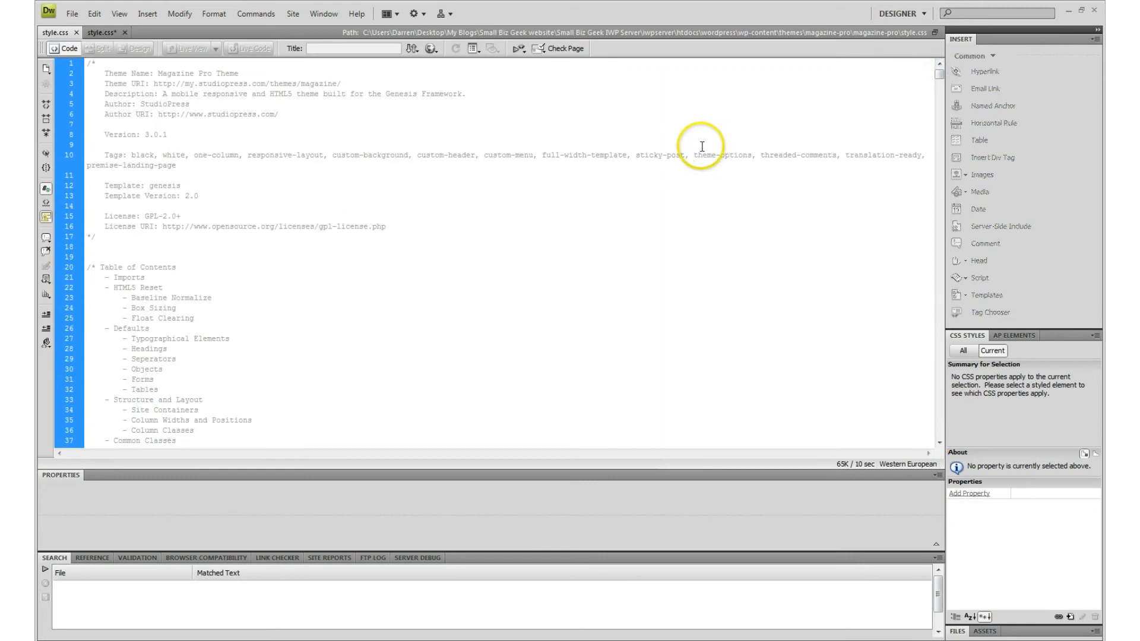
mouse_move(664, 204)
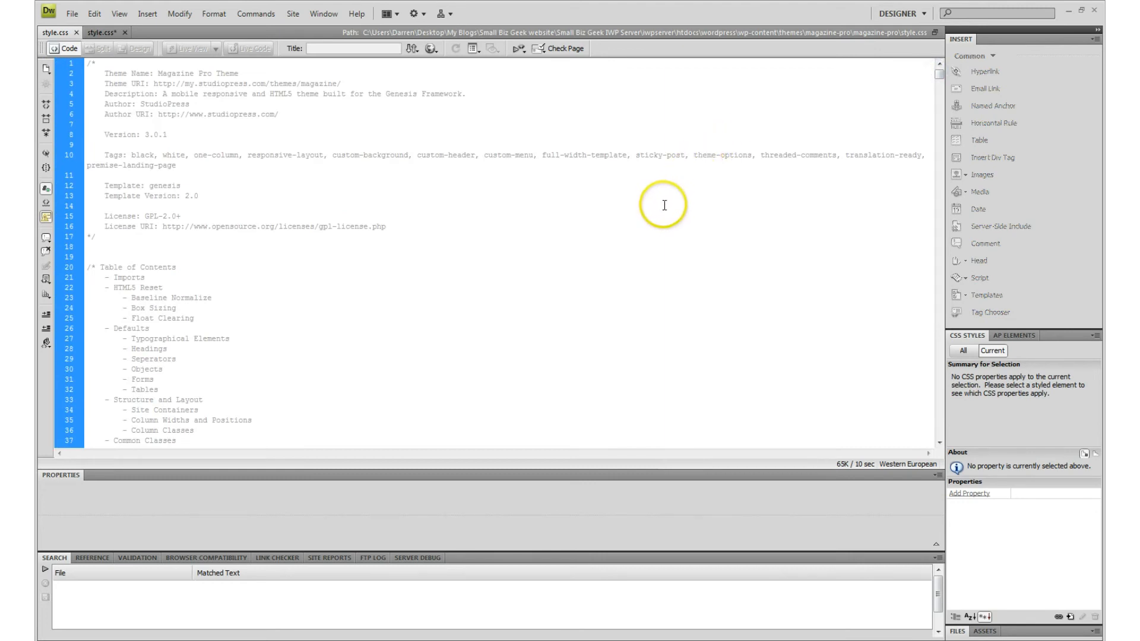
Enter the regex [\r\n]{2,} in the Find field of Find and Replace.
key(Ctrl+F)
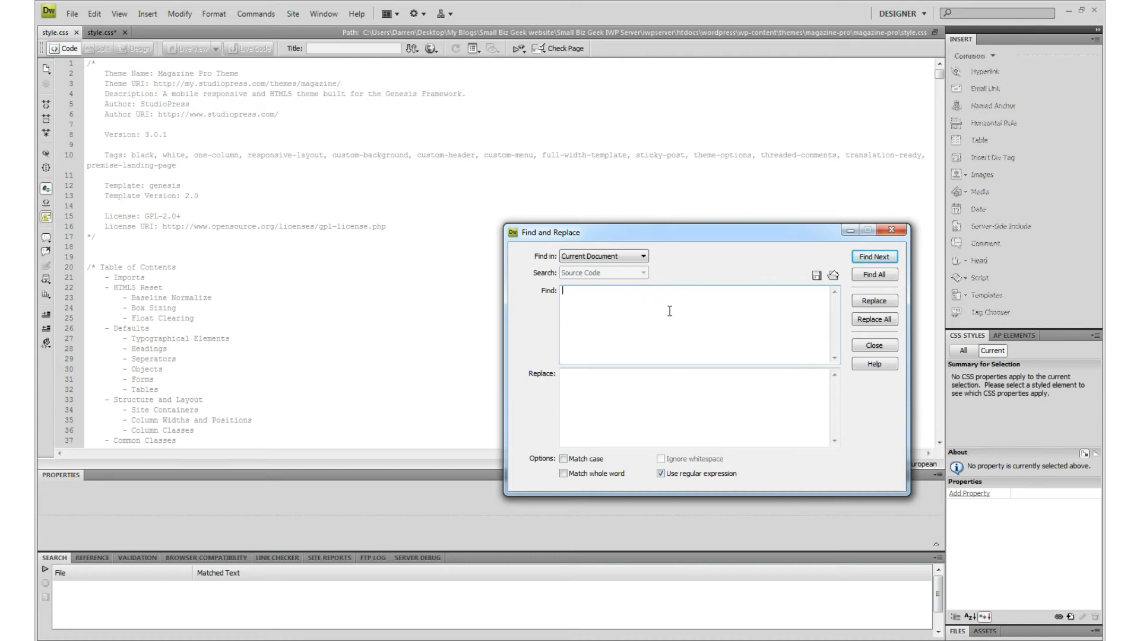
text([)
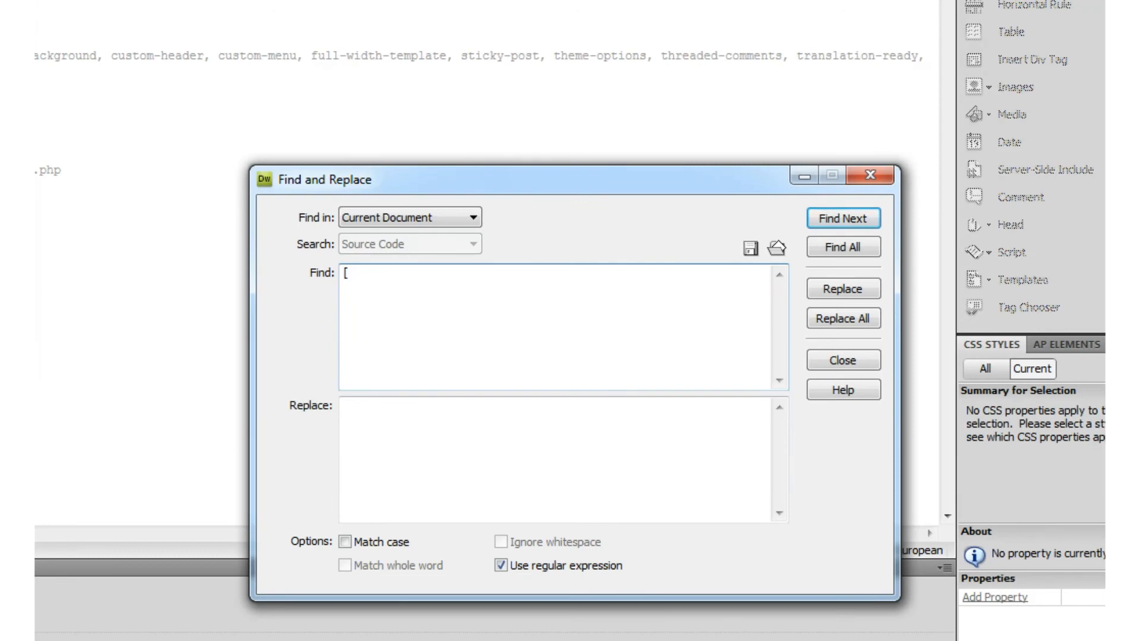
text(\)
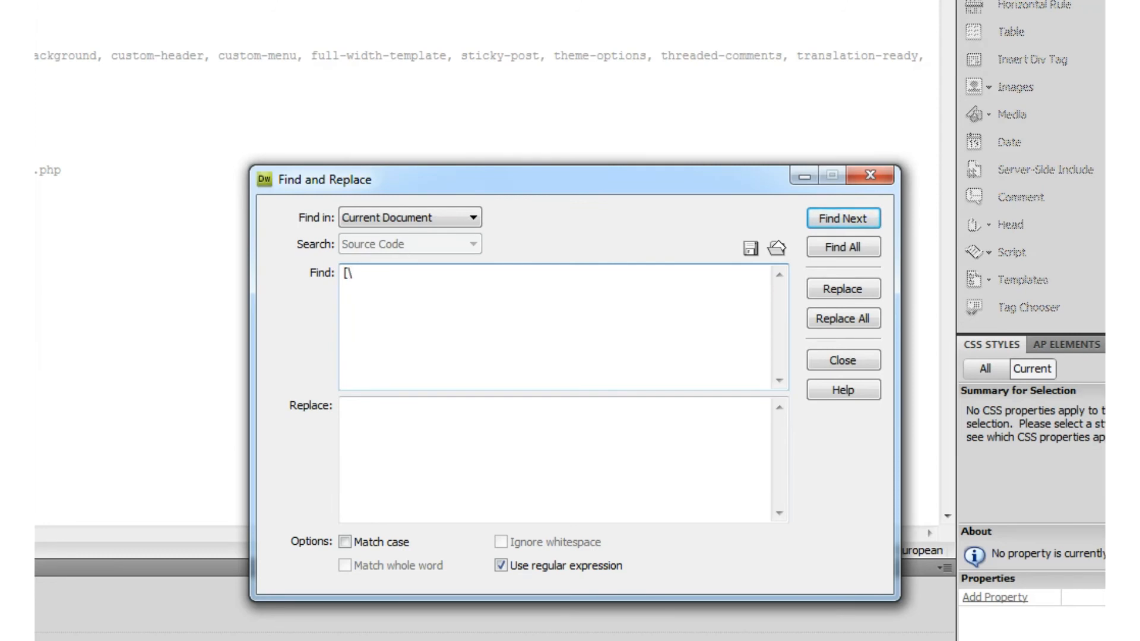
text(r)
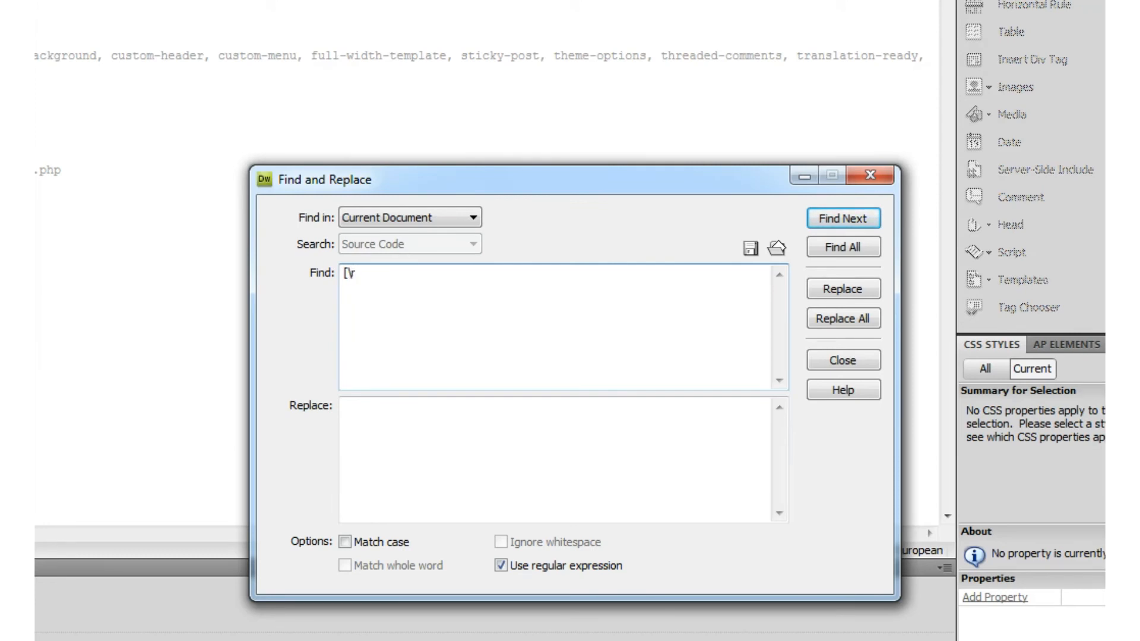
text(\)
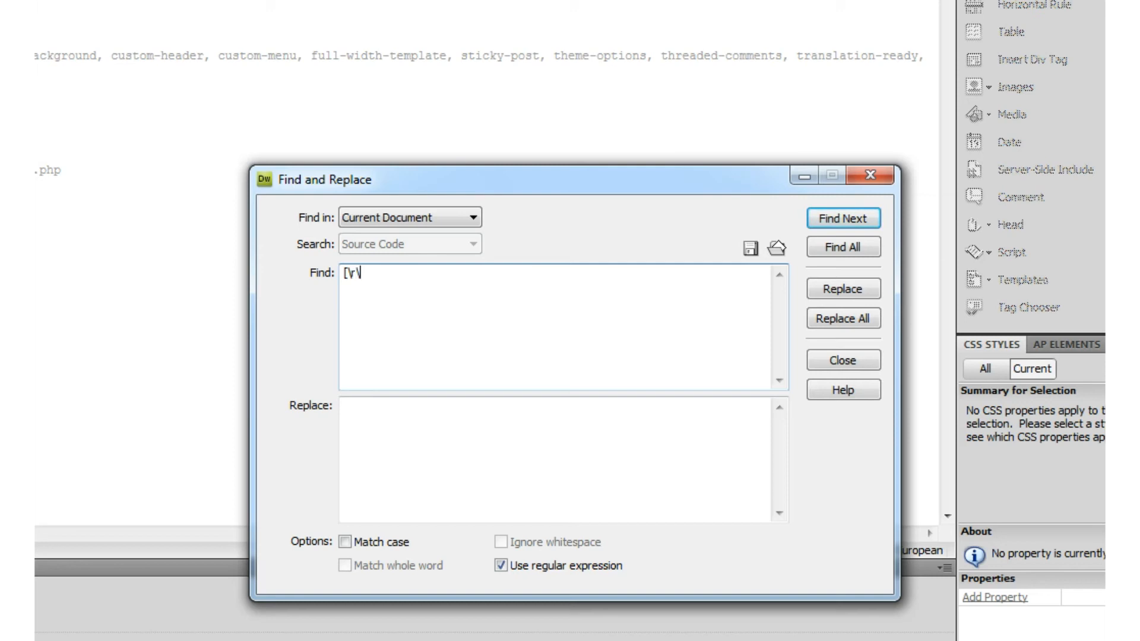
text(\n)
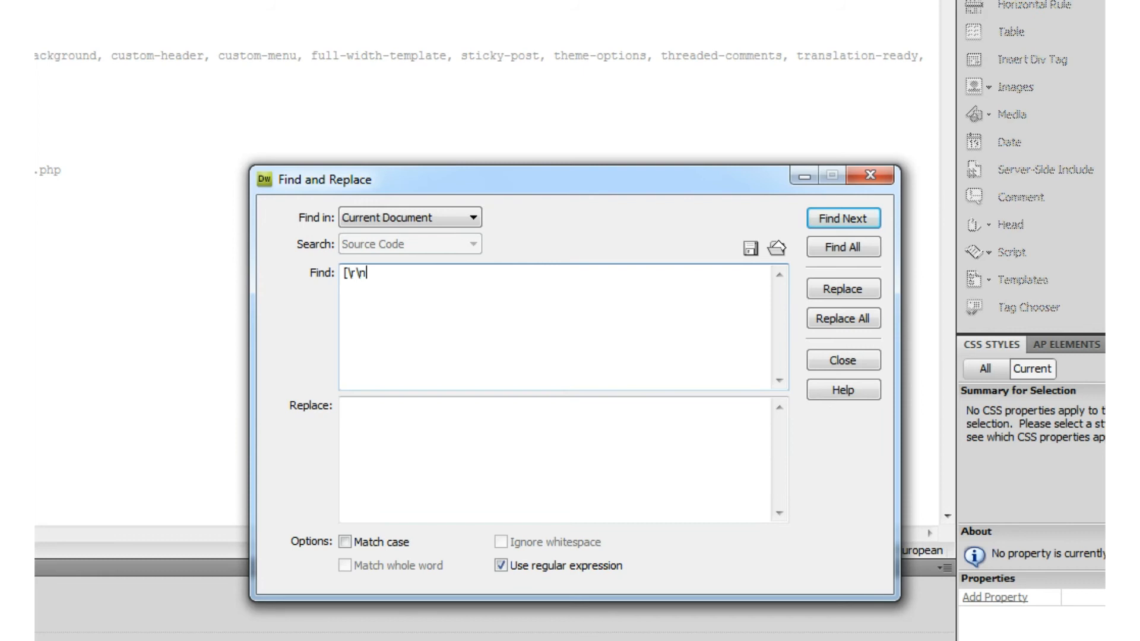
text(])
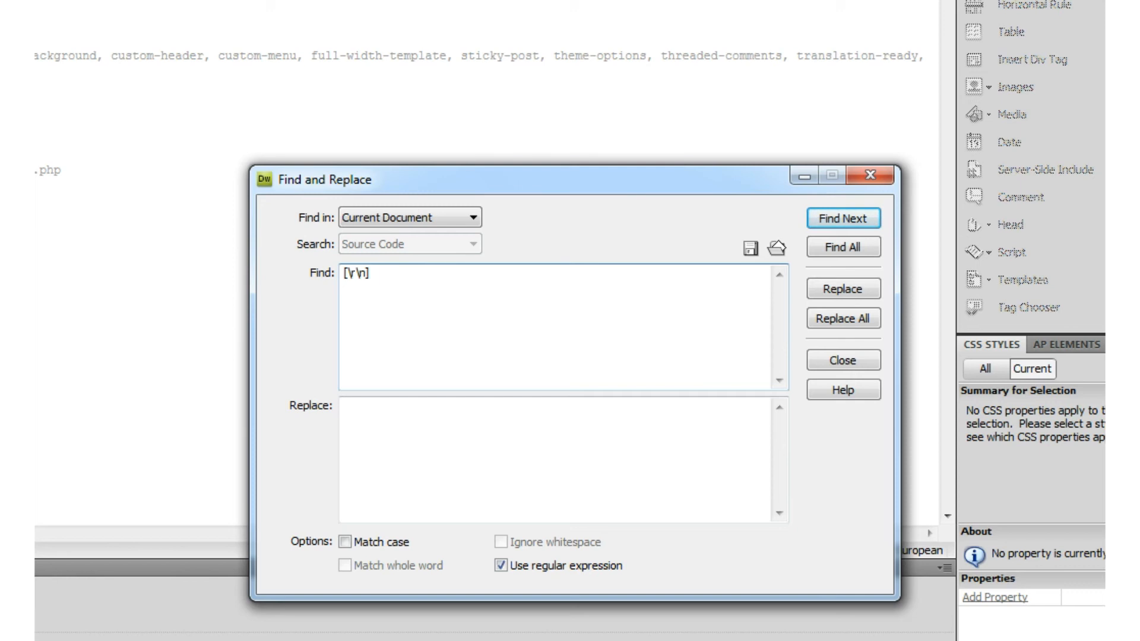
text({)
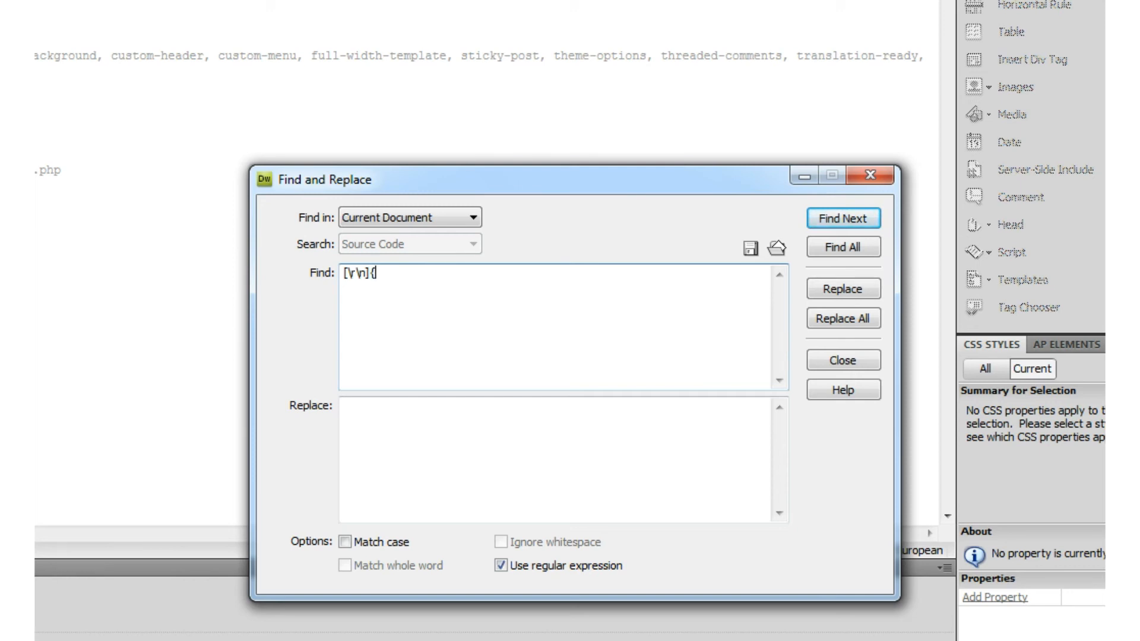
text(2)
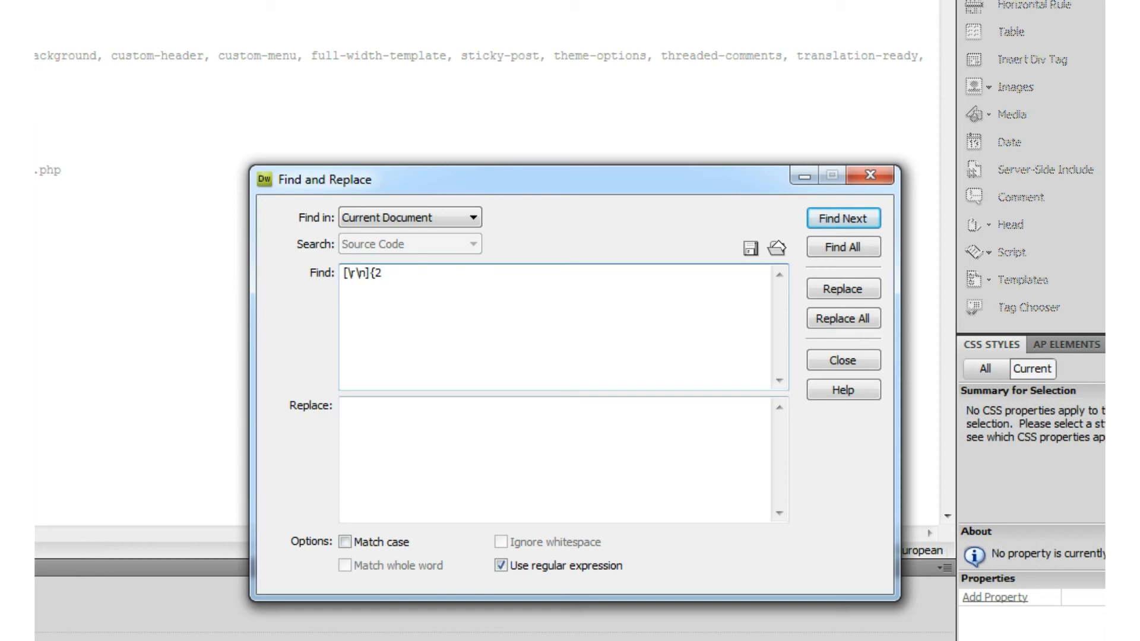
text(,)
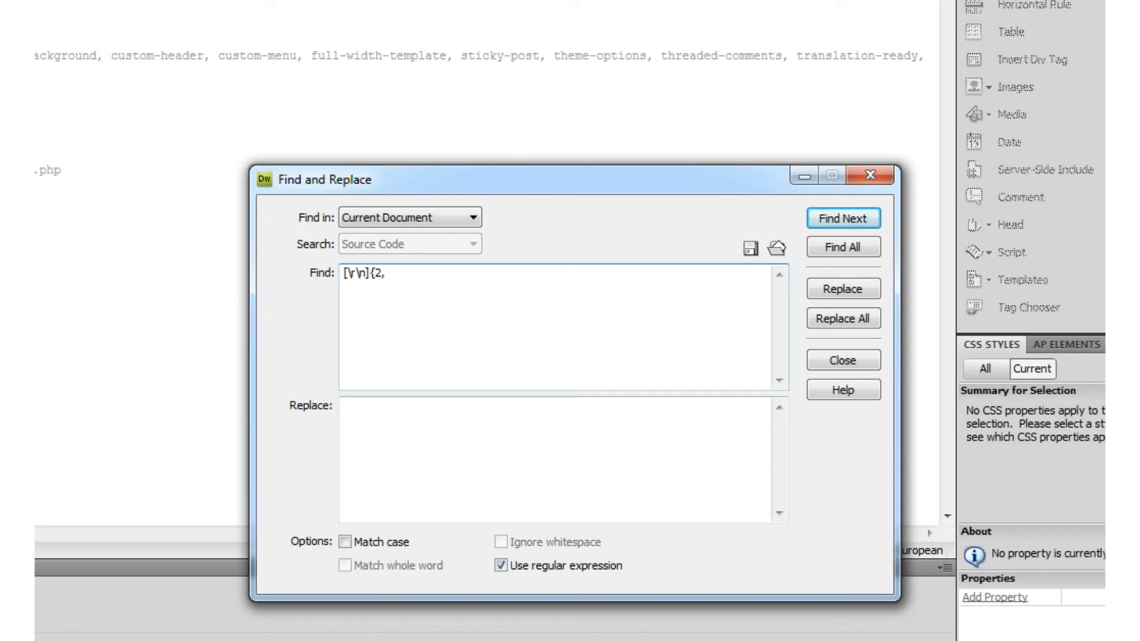
text(})
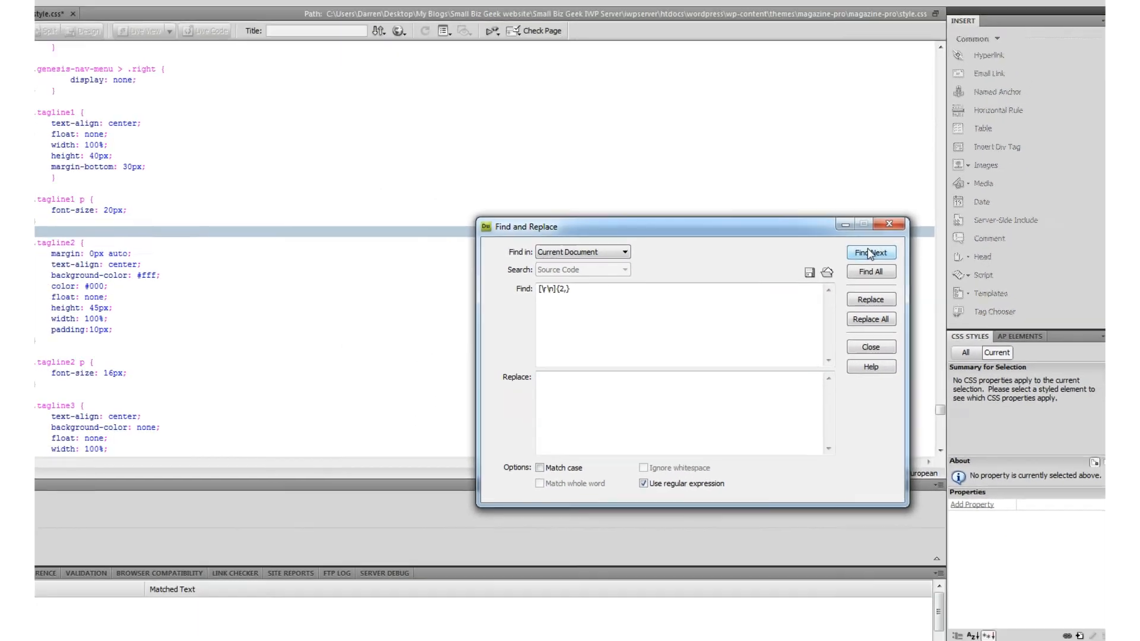
Use Find Next five times to jump through successive blank-line matches.
click(874, 256)
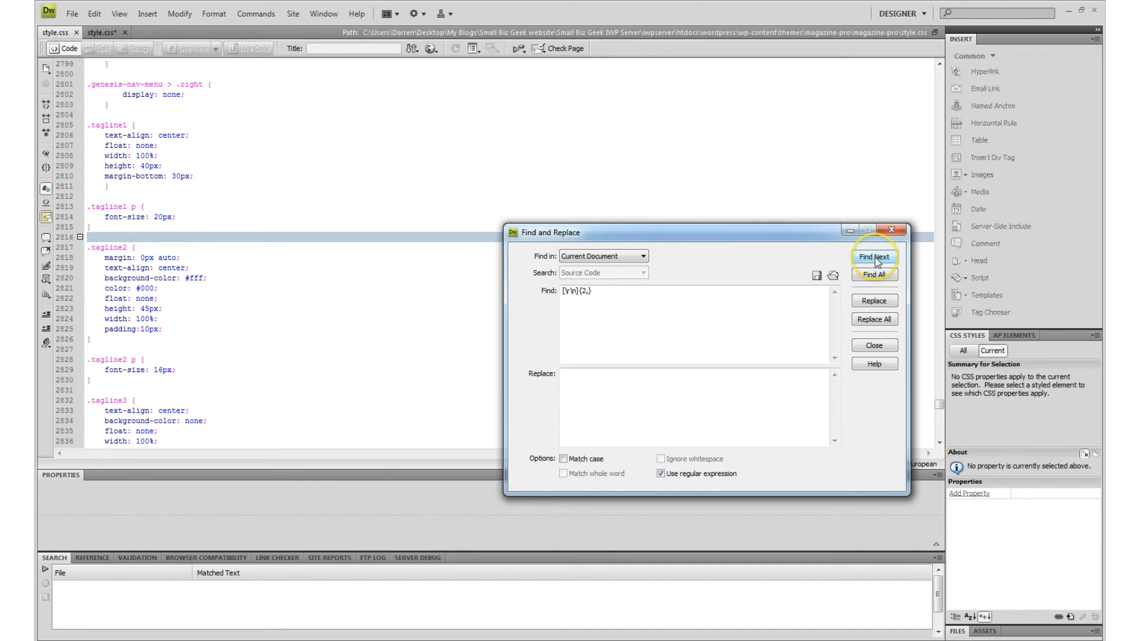
click(874, 256)
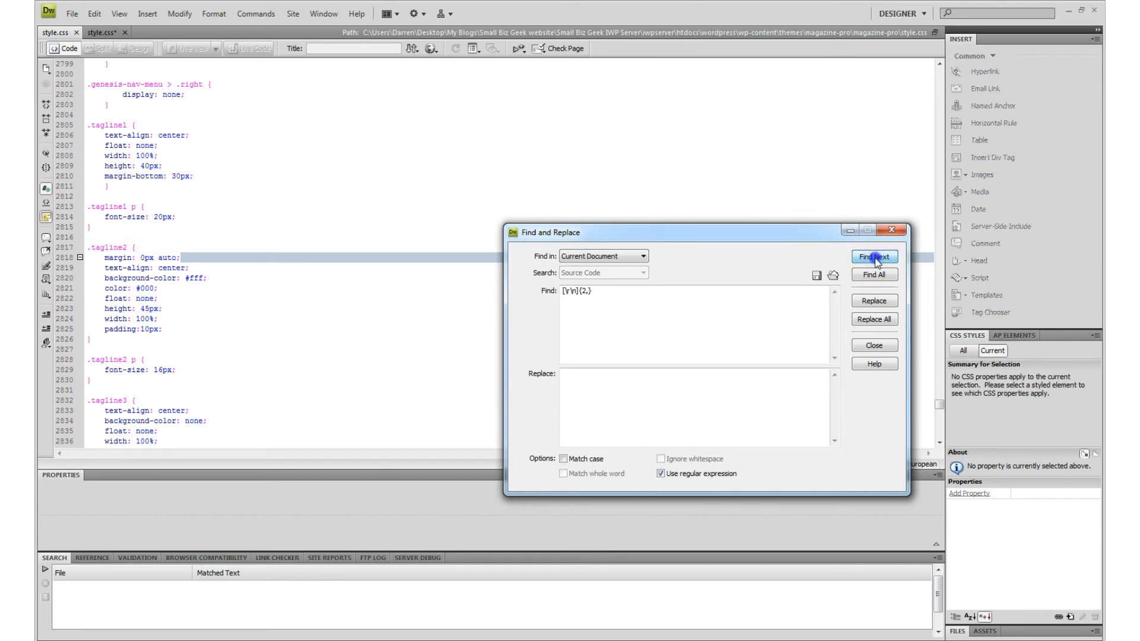
click(874, 257)
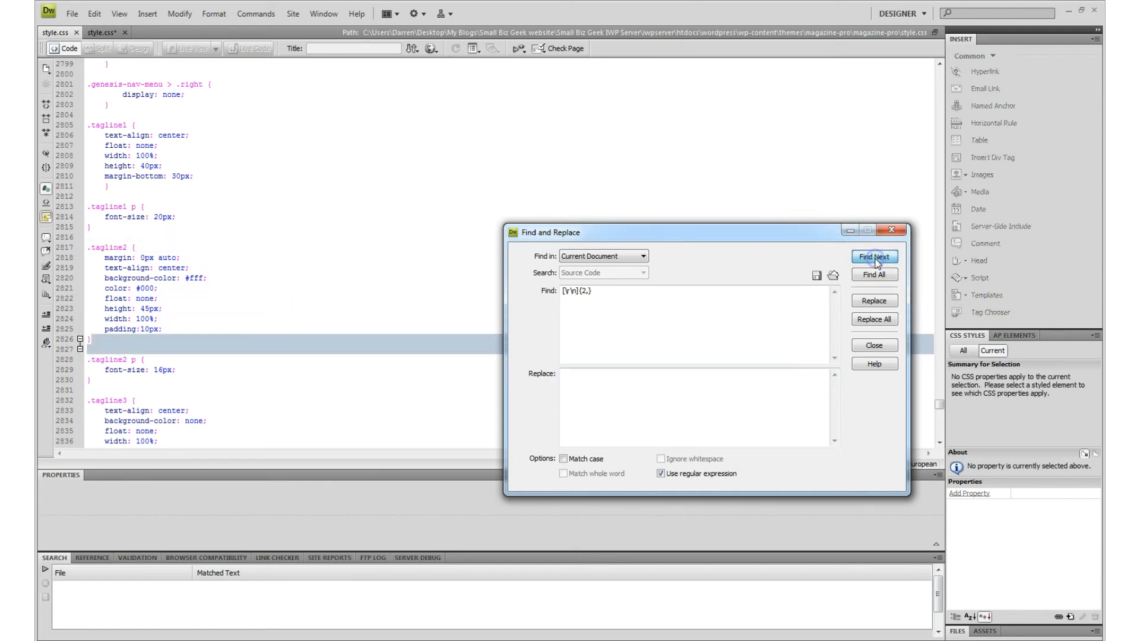
click(873, 257)
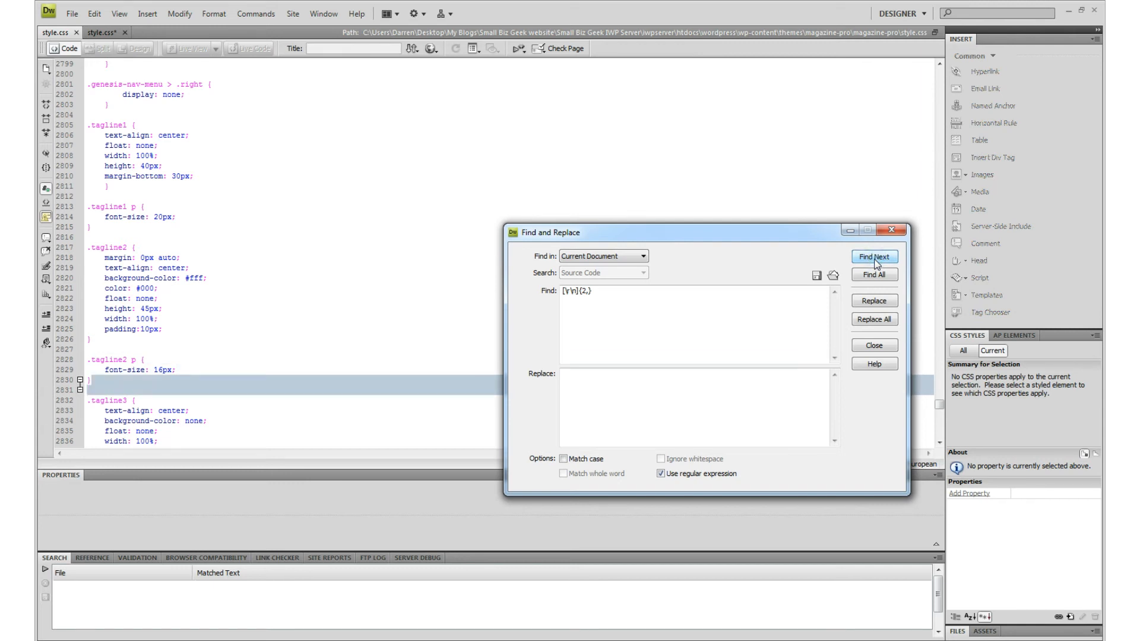
click(874, 269)
text(\)
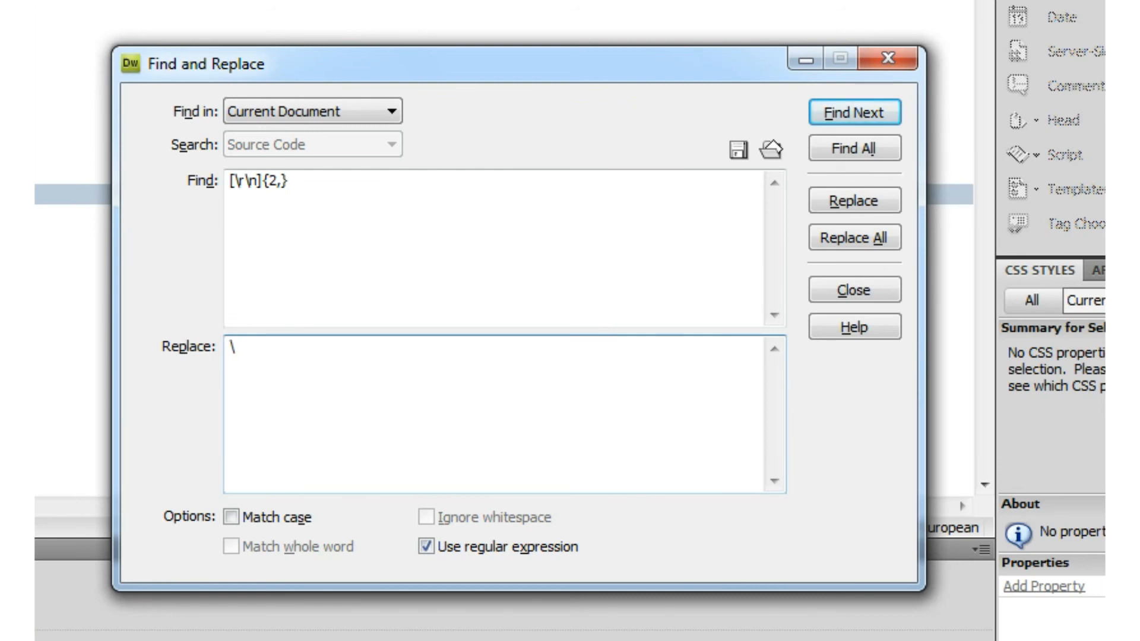
Replace all 2570 blank-line runs with \n and confirm the replacement.
text(n)
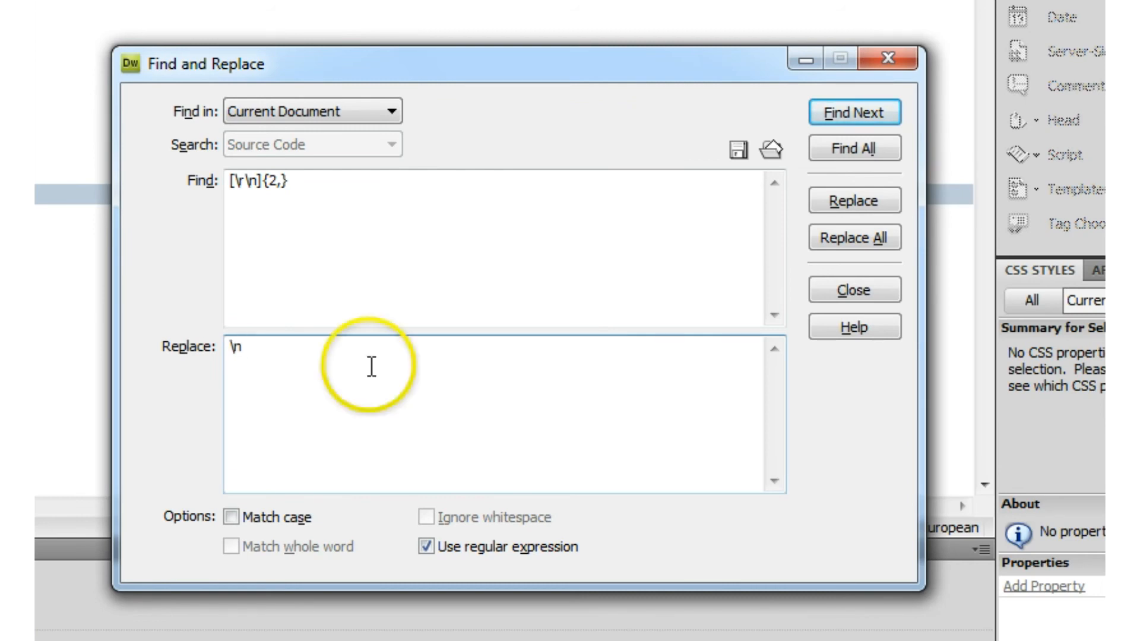
mouse_move(402, 371)
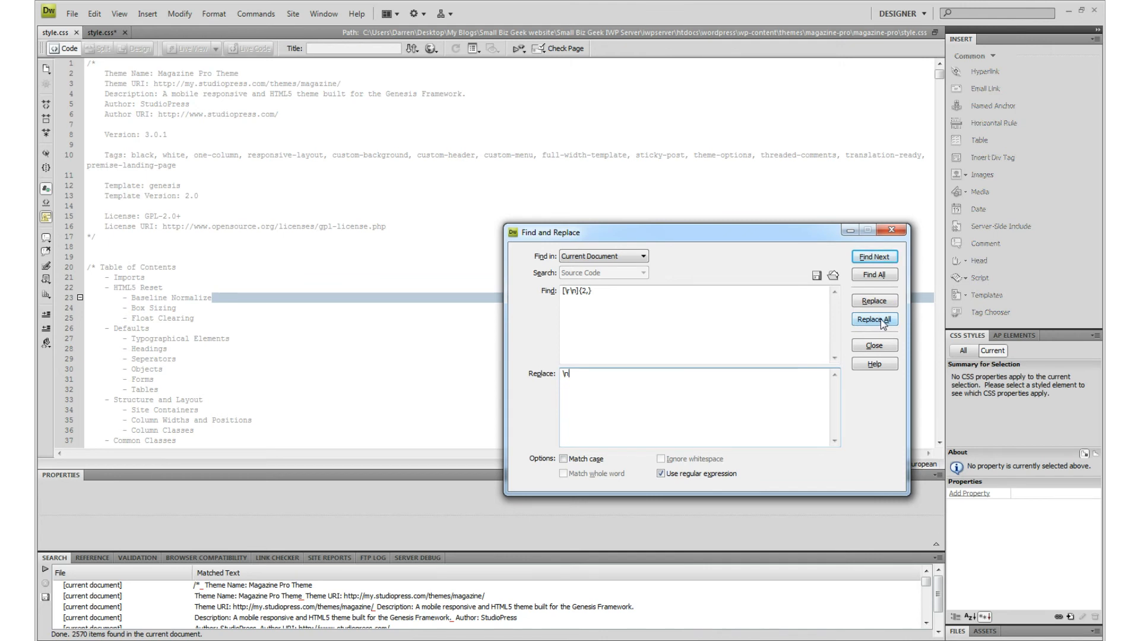
click(875, 319)
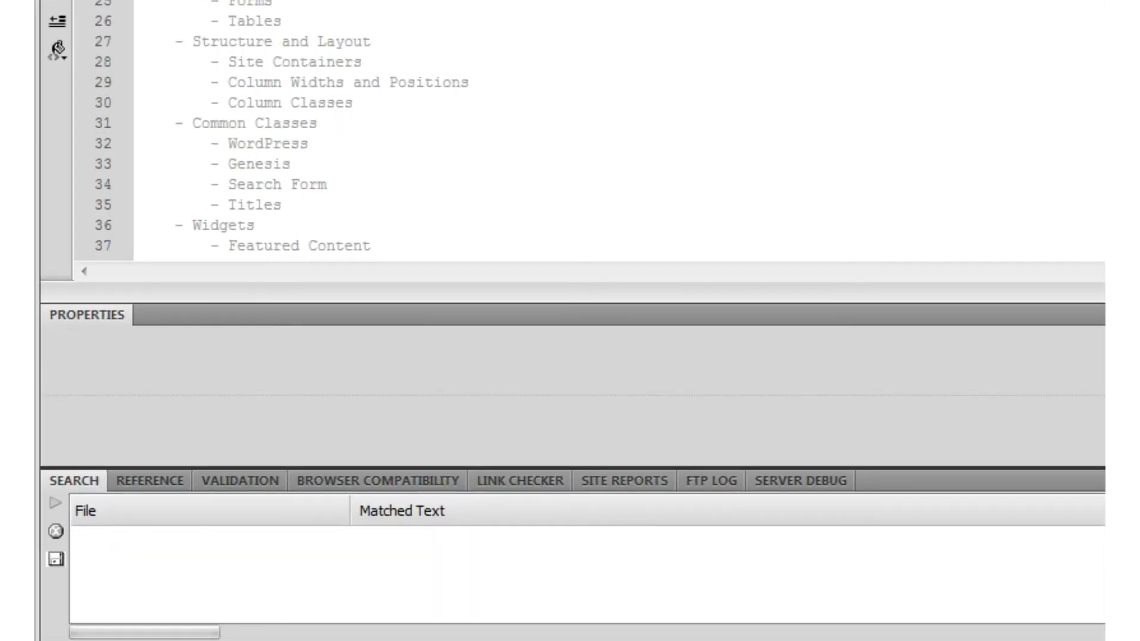
click(52, 502)
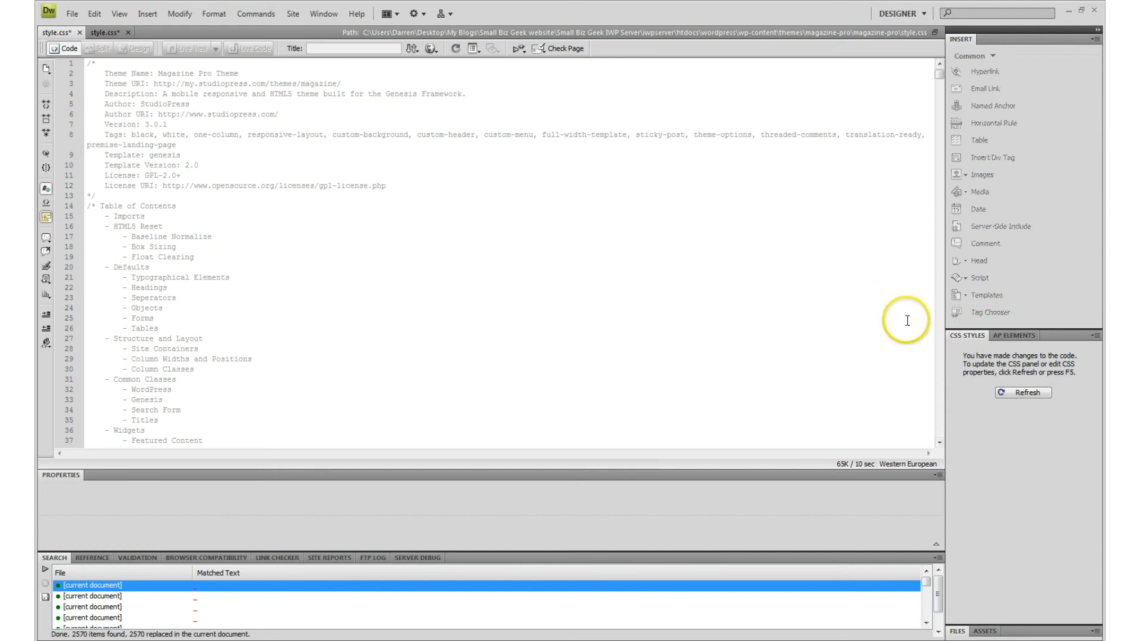
scroll(down, 3)
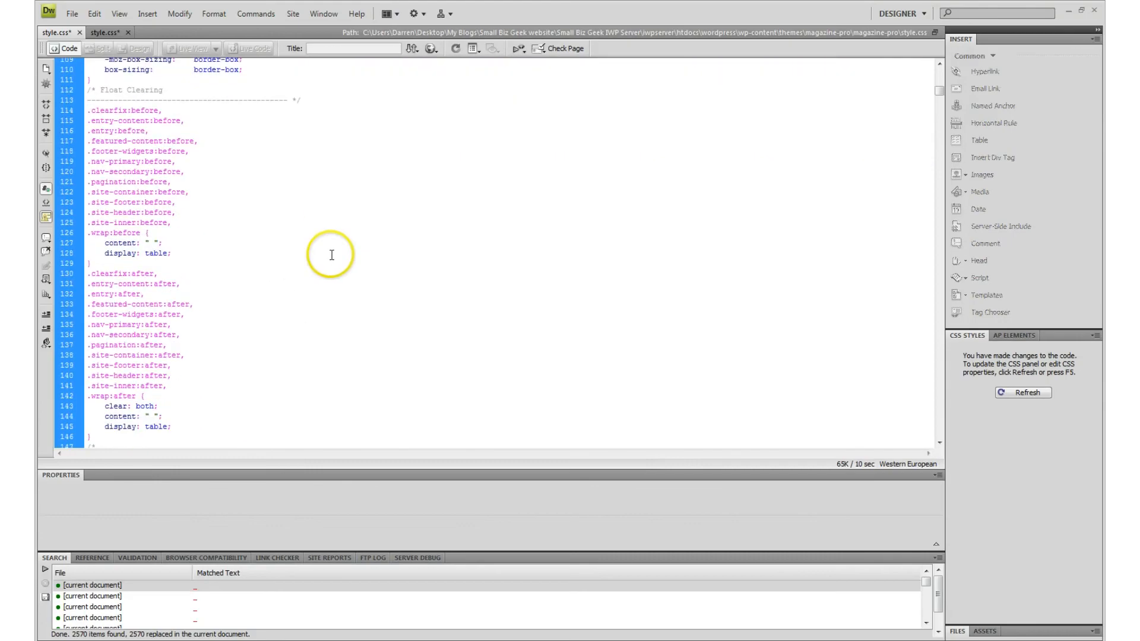
scroll(down, 3)
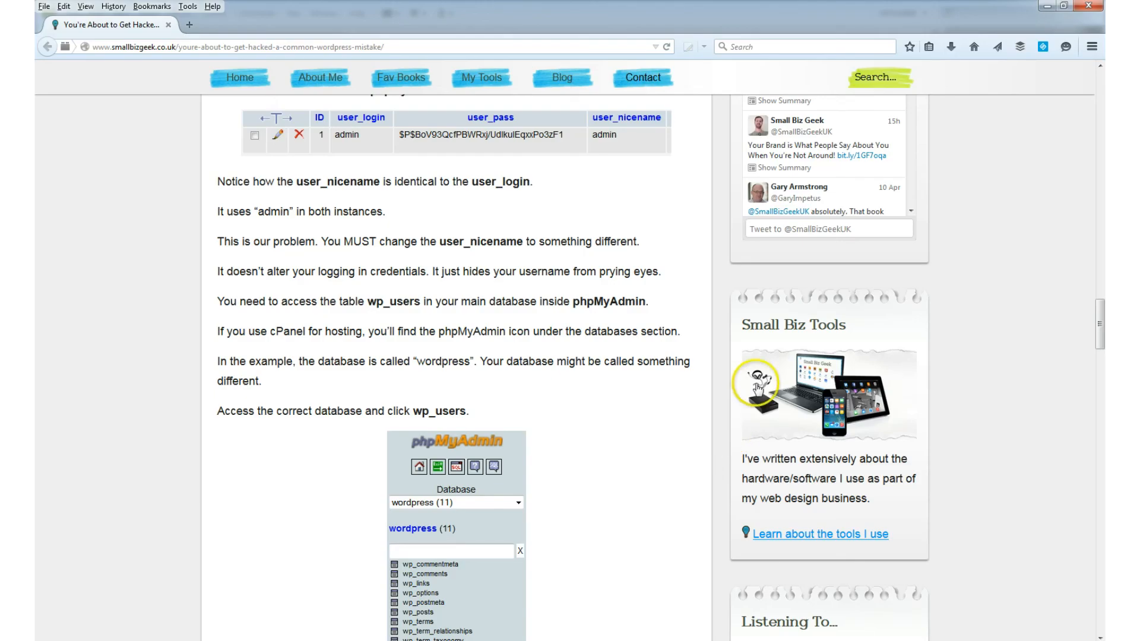
Open Inspect Element on the Small Biz Geek article page.
right_click(756, 385)
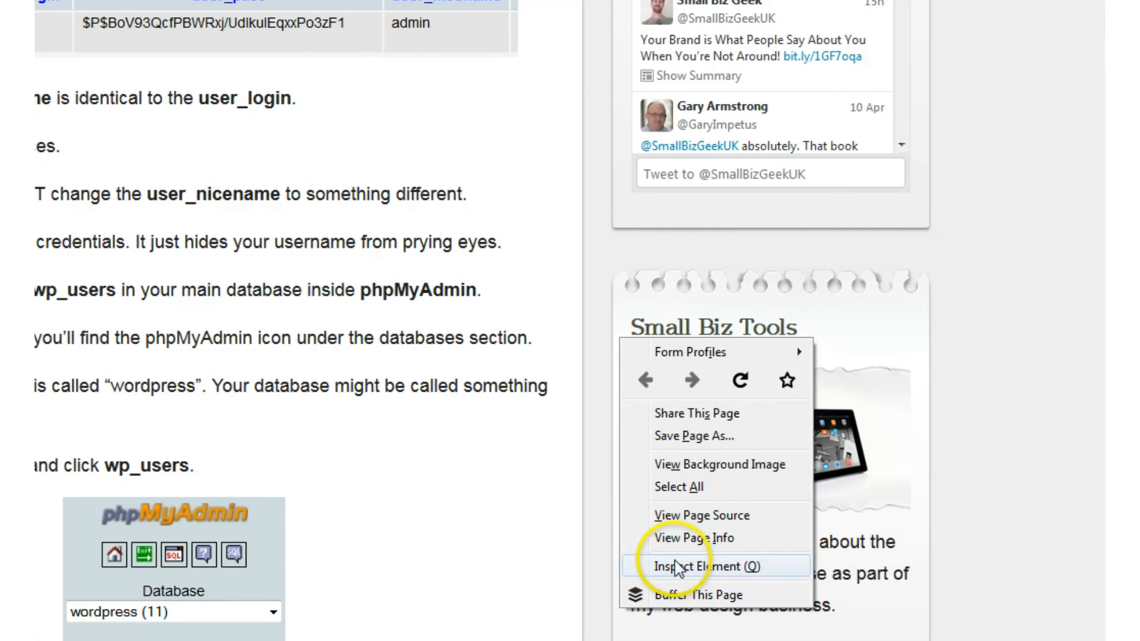
click(702, 566)
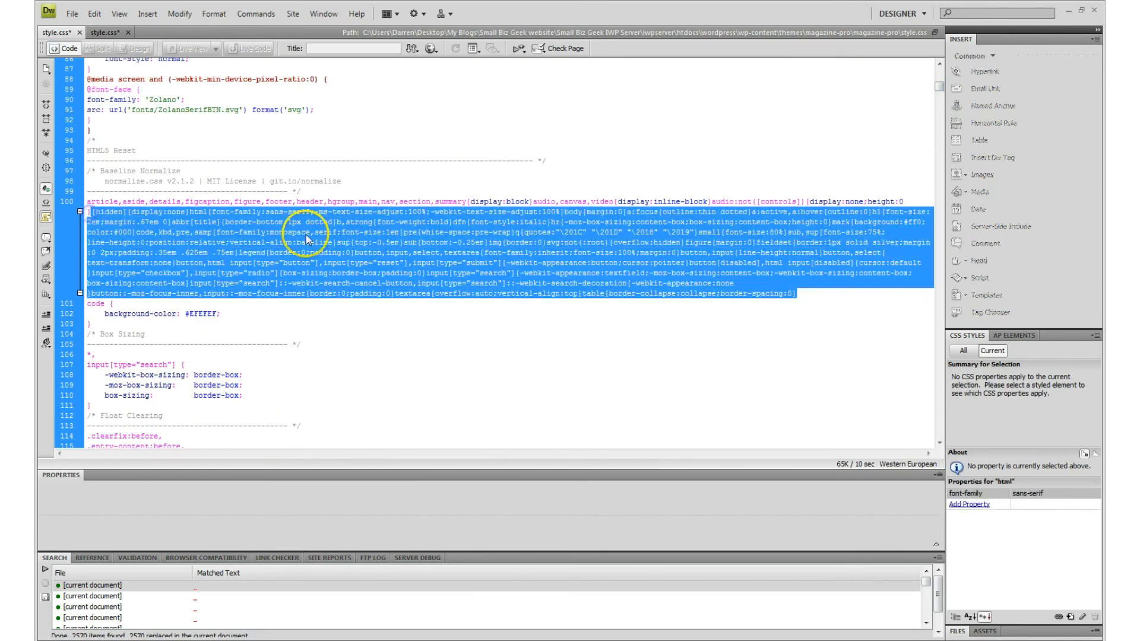
scroll(down, 3)
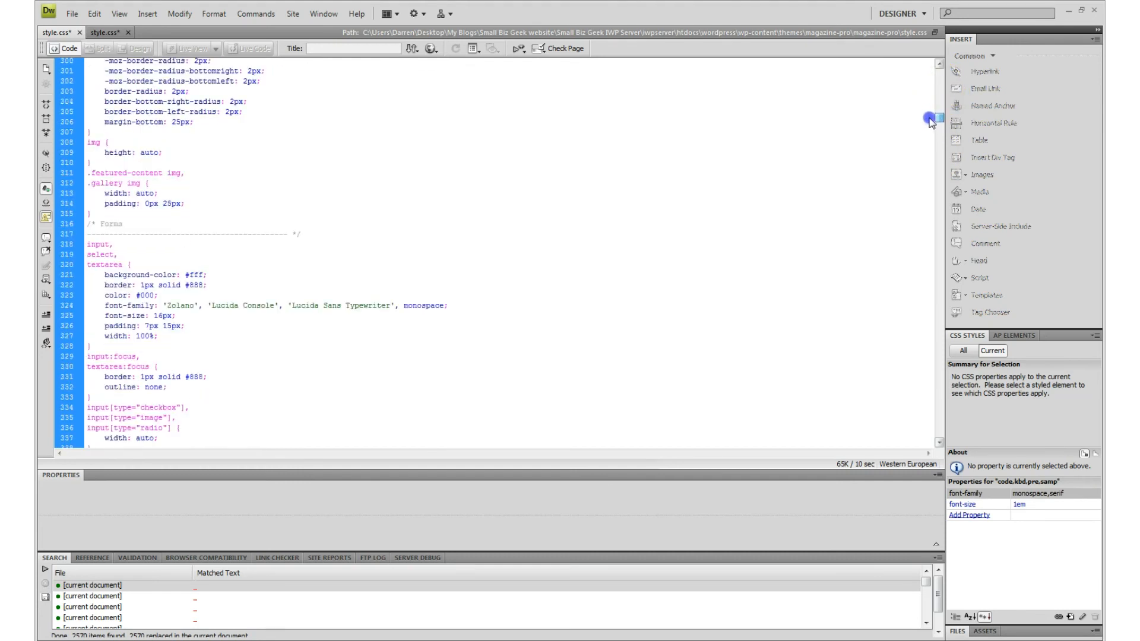
scroll(down, 3)
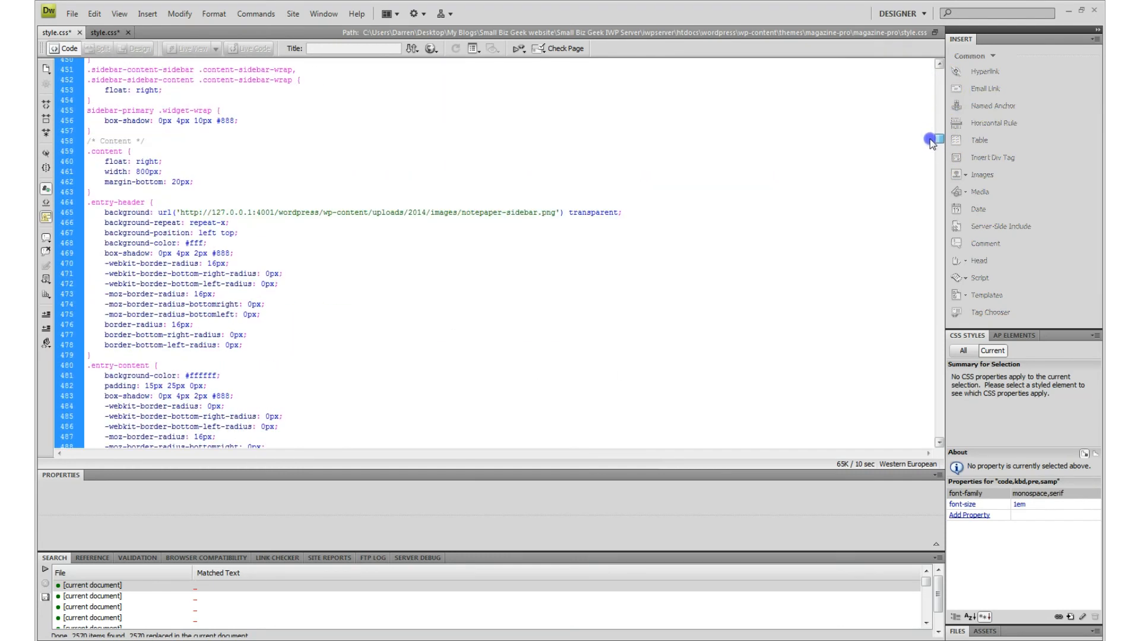